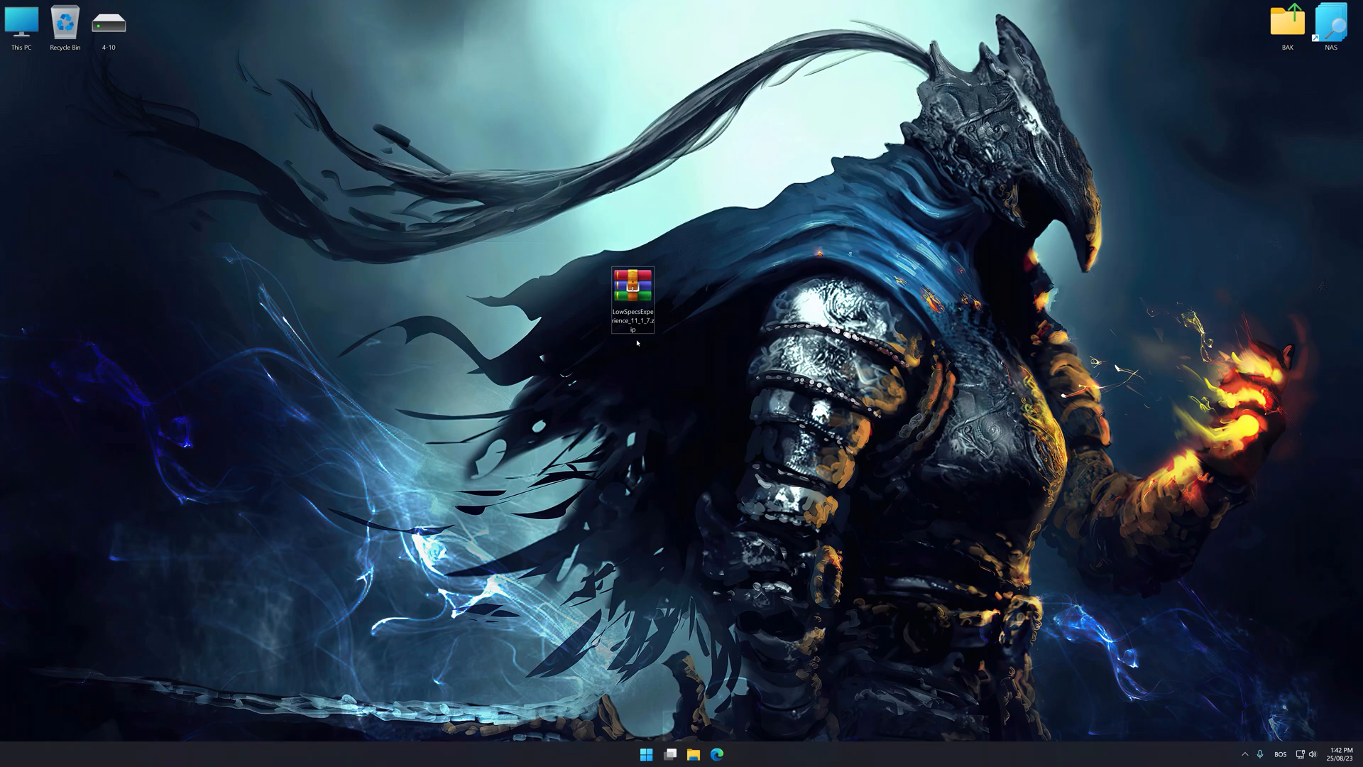
Step: Extract the LowSpecsExperience archive to the desktop and launch its setup file
{"action": "right_click", "coordinate": [636, 287]}
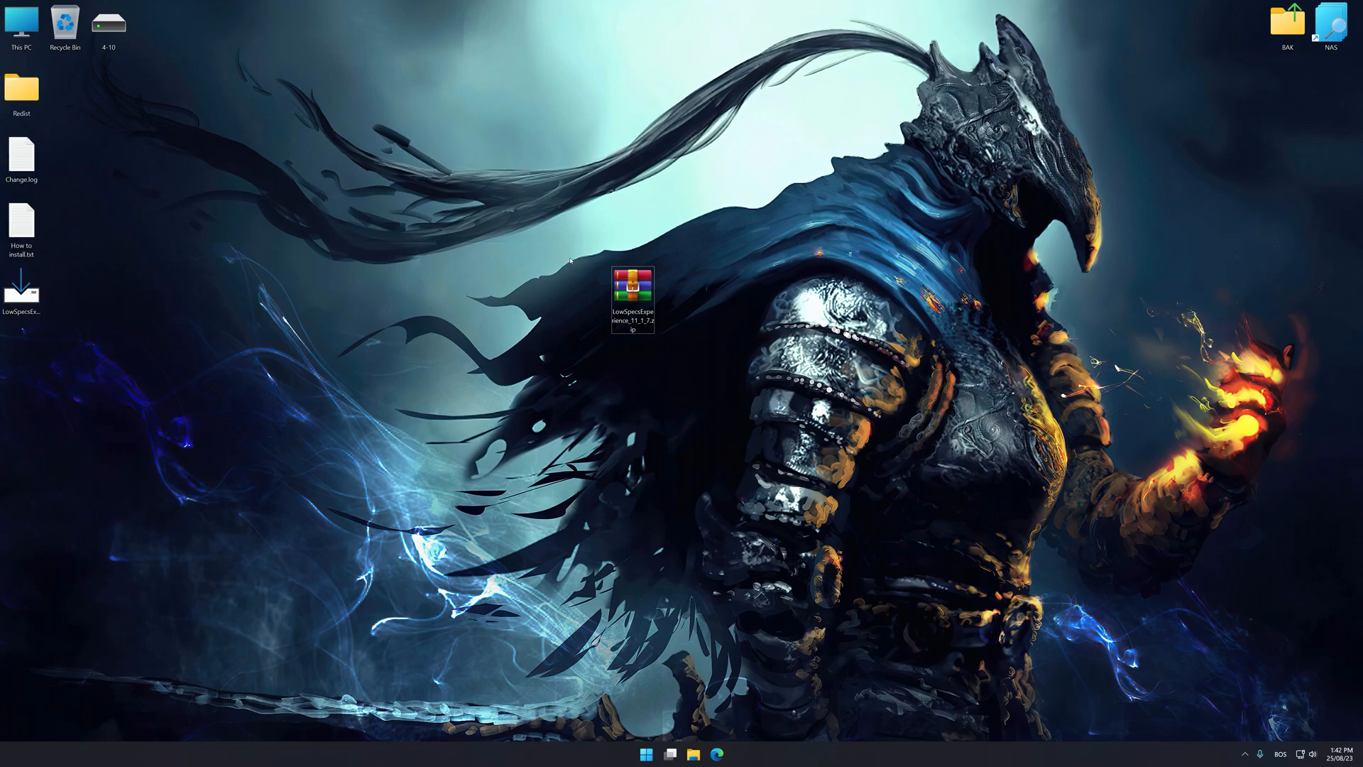
{"action": "double_click", "coordinate": [632, 287]}
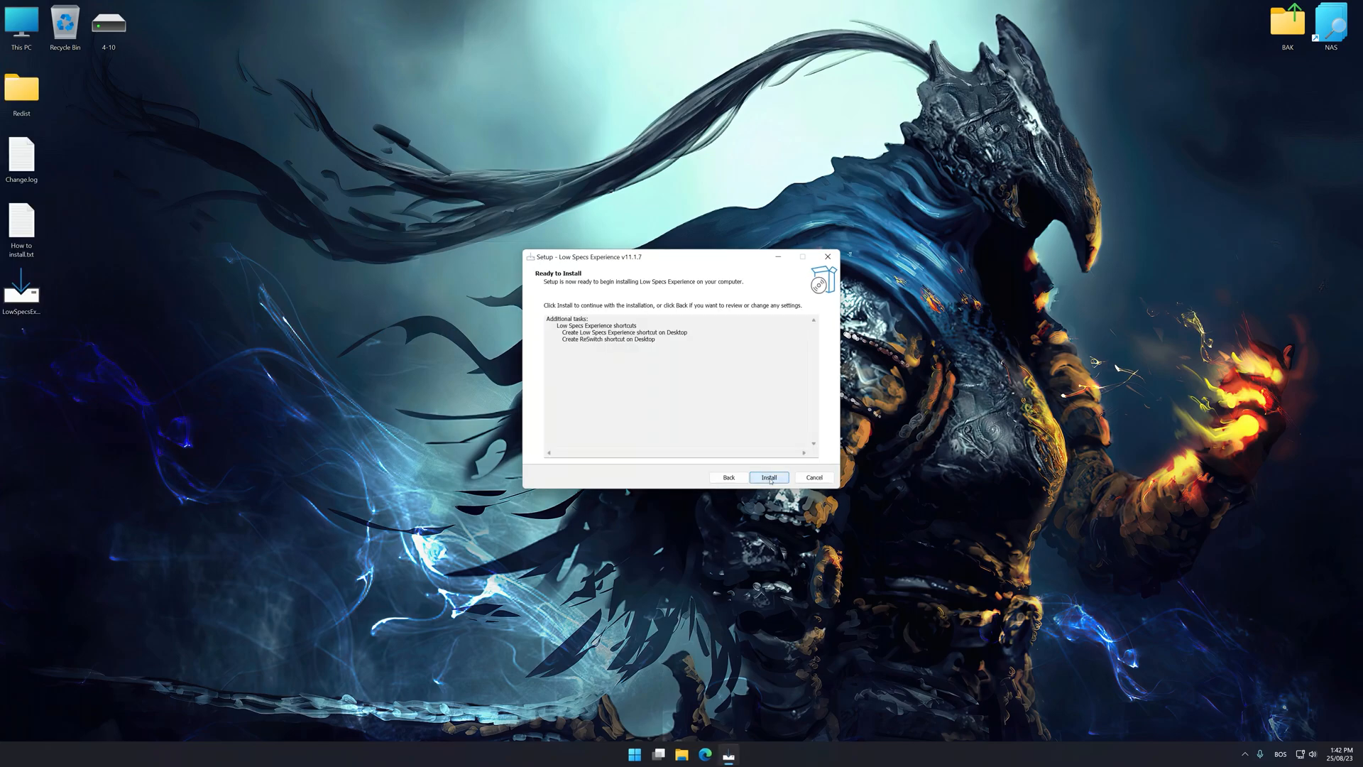
Step: Install Low Specs Experience and let it launch to its welcome page
{"action": "left_click", "coordinate": [768, 477]}
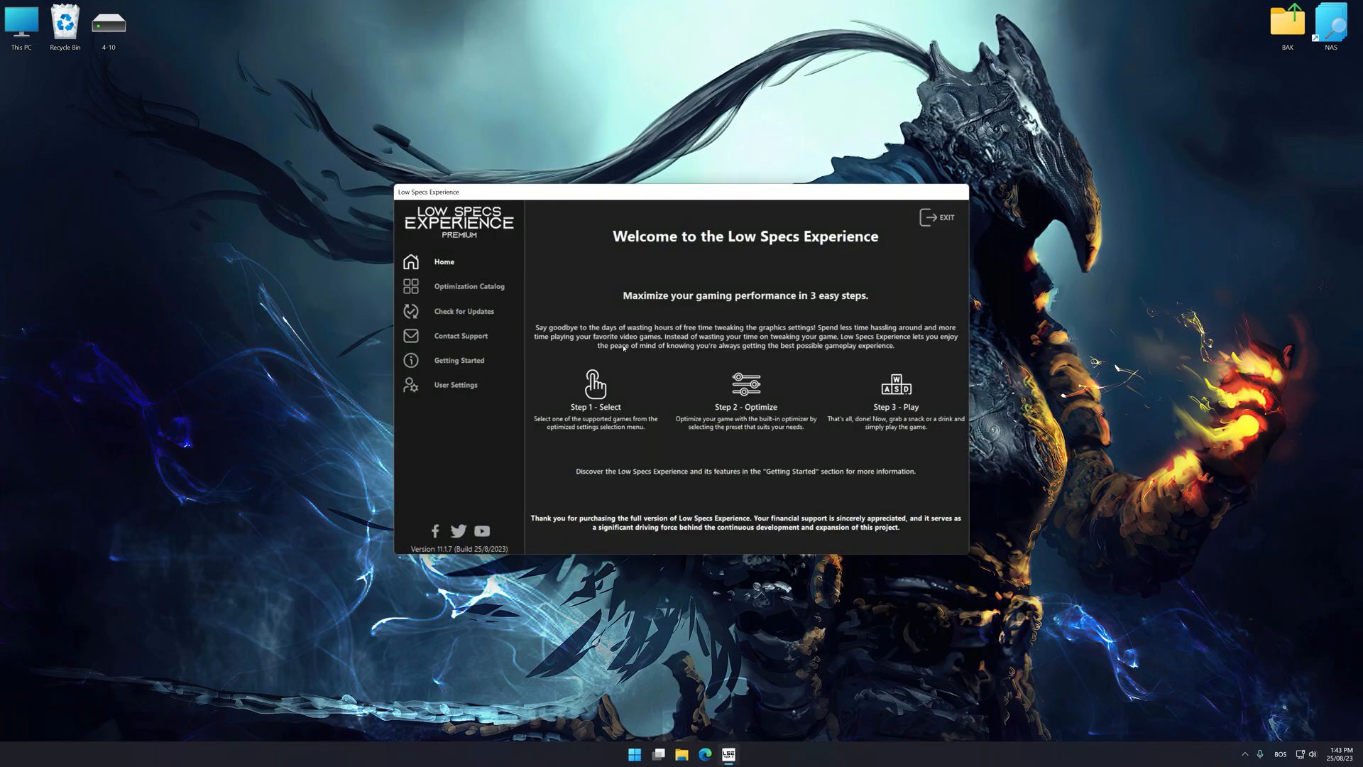
Step: Select Dark Souls: Prepare to Die Edition (2012) in the Optimization Catalog and load its package
{"action": "left_click", "coordinate": [468, 285]}
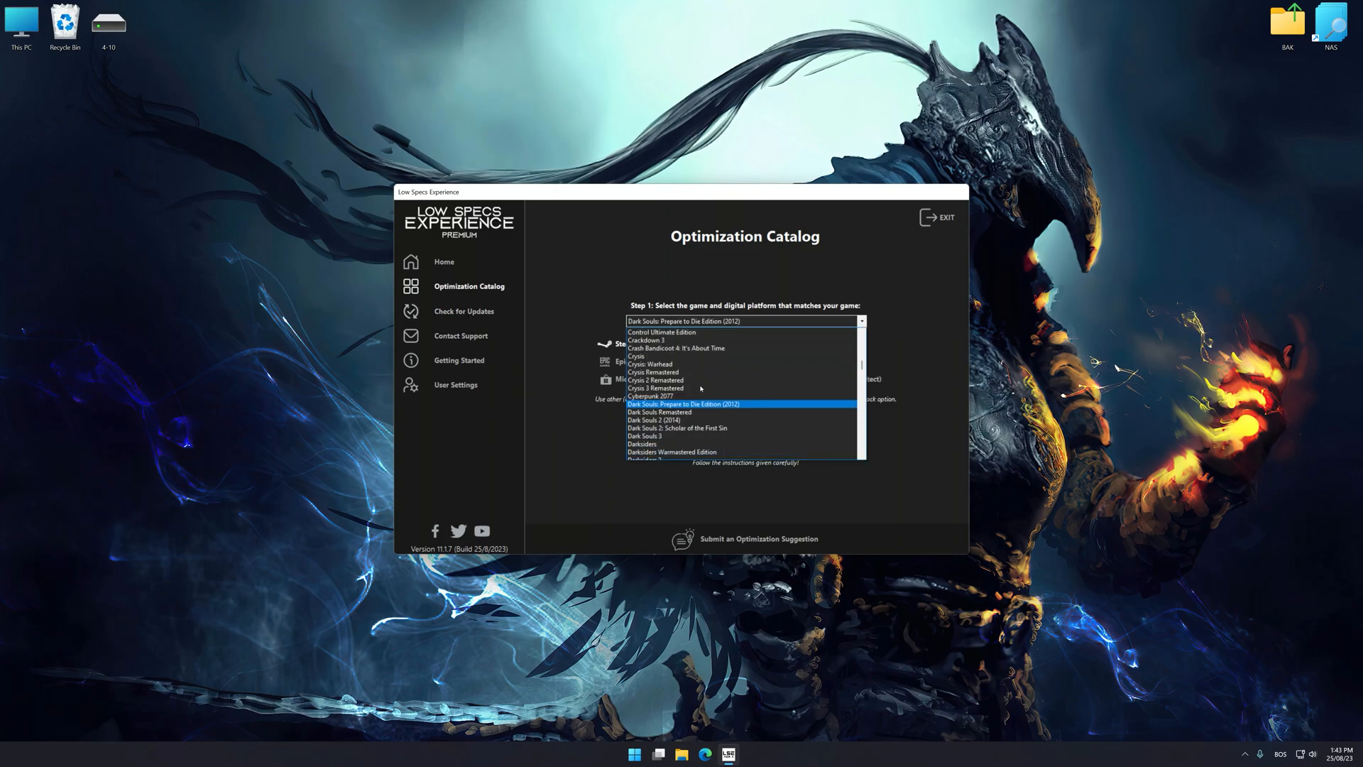
{"action": "left_click", "coordinate": [683, 403]}
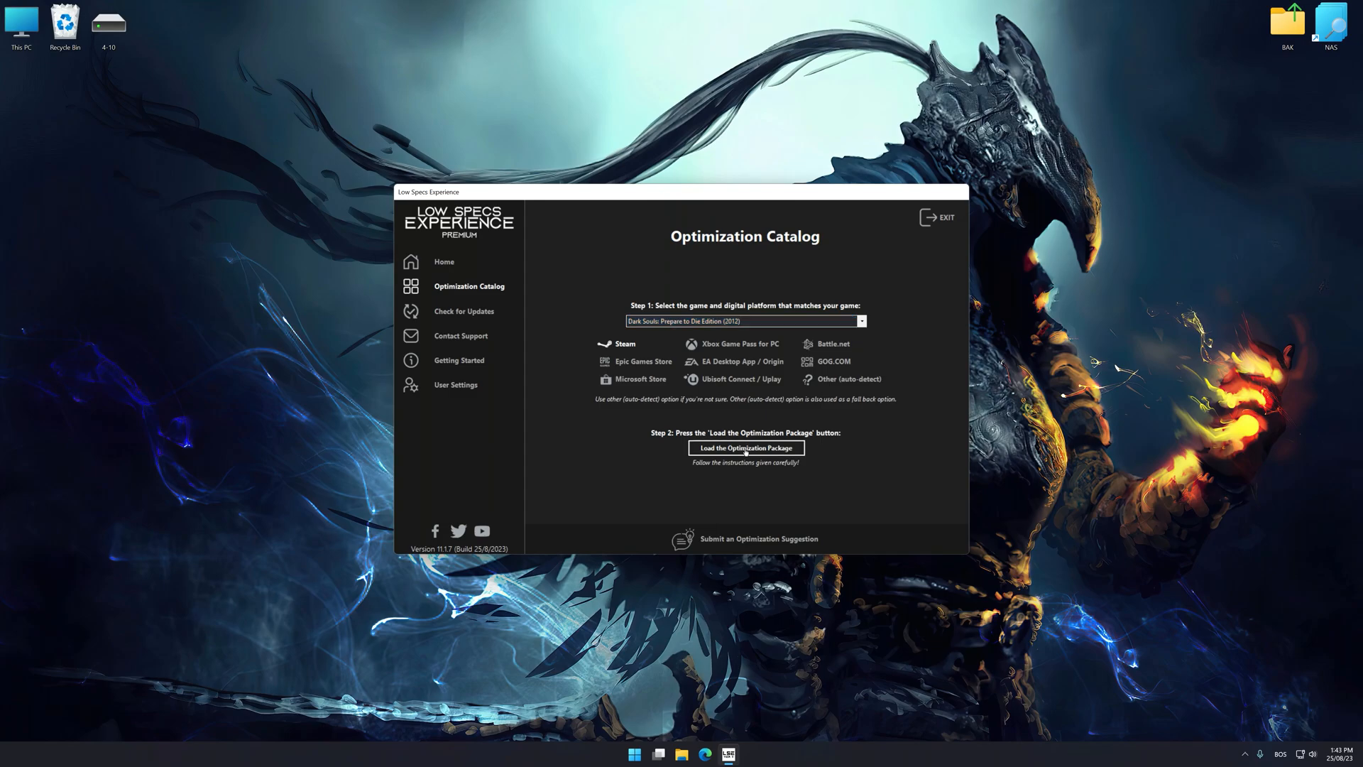
{"action": "left_click", "coordinate": [745, 447]}
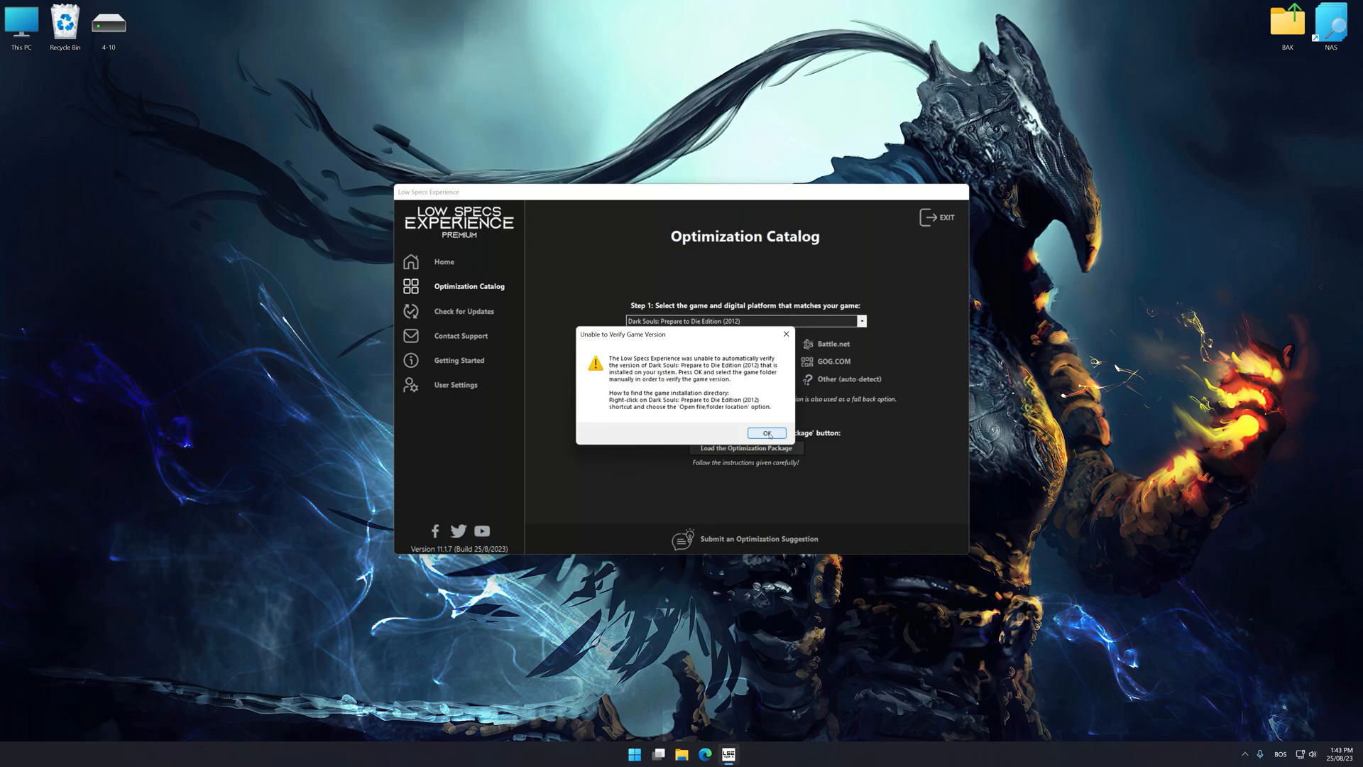
Step: Acknowledge the version warning, confirm the Dark Souls folder as supported, reaching the Optimization Control Panel
{"action": "left_click", "coordinate": [766, 433]}
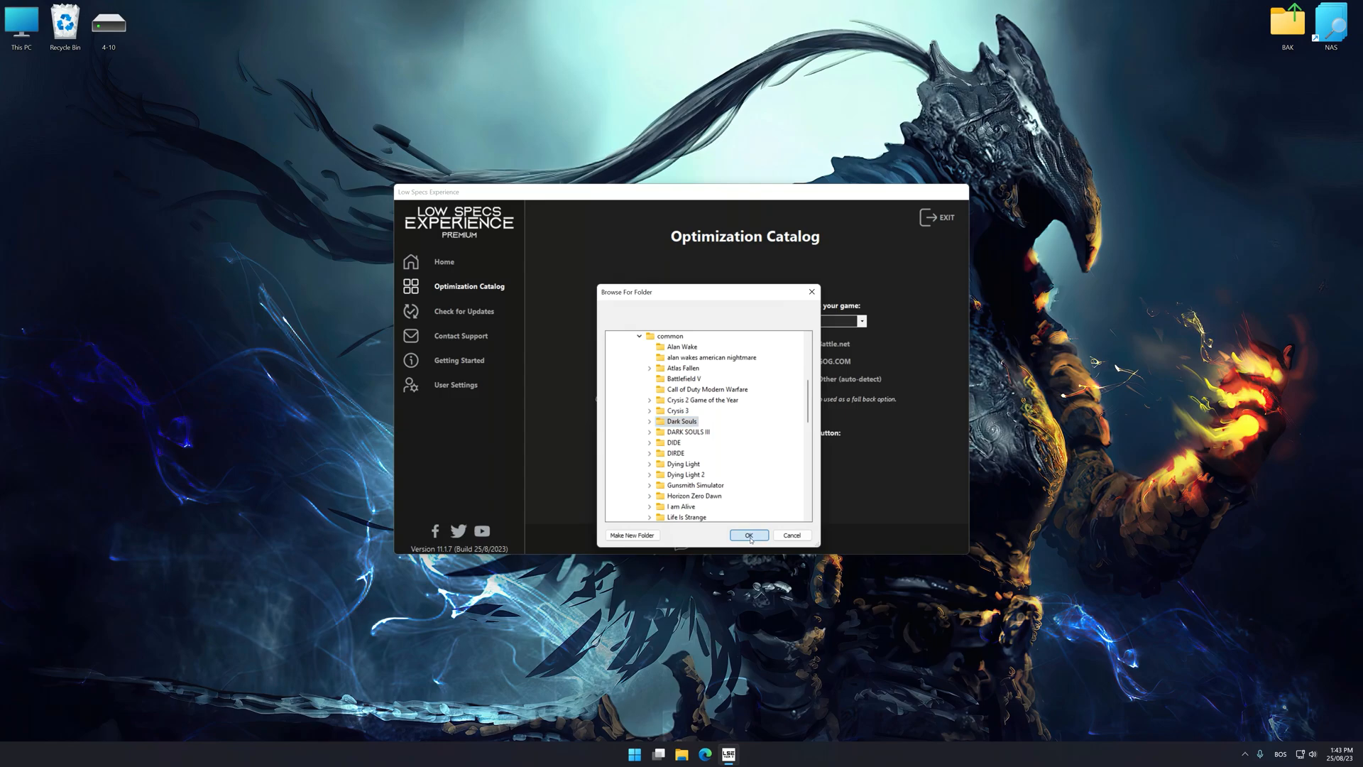
{"action": "left_click", "coordinate": [748, 535]}
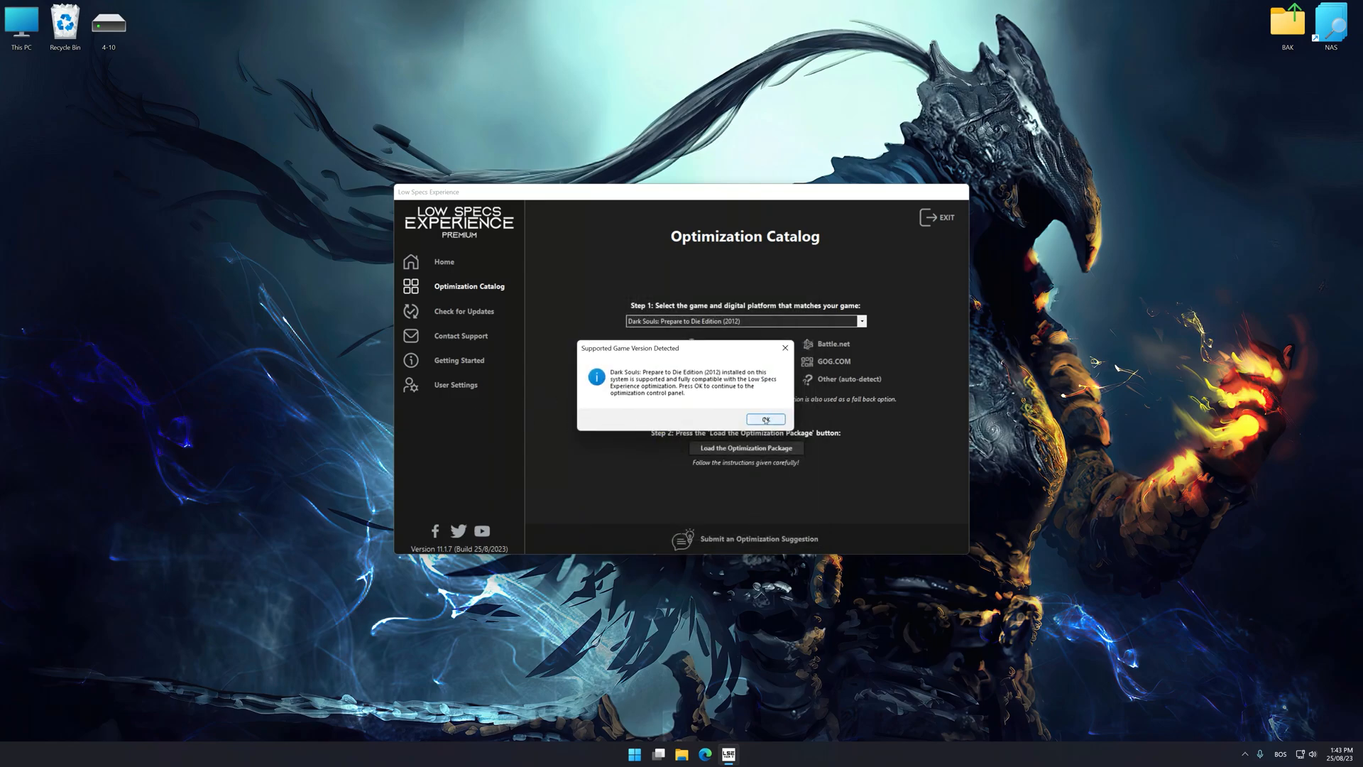
{"action": "left_click", "coordinate": [764, 419]}
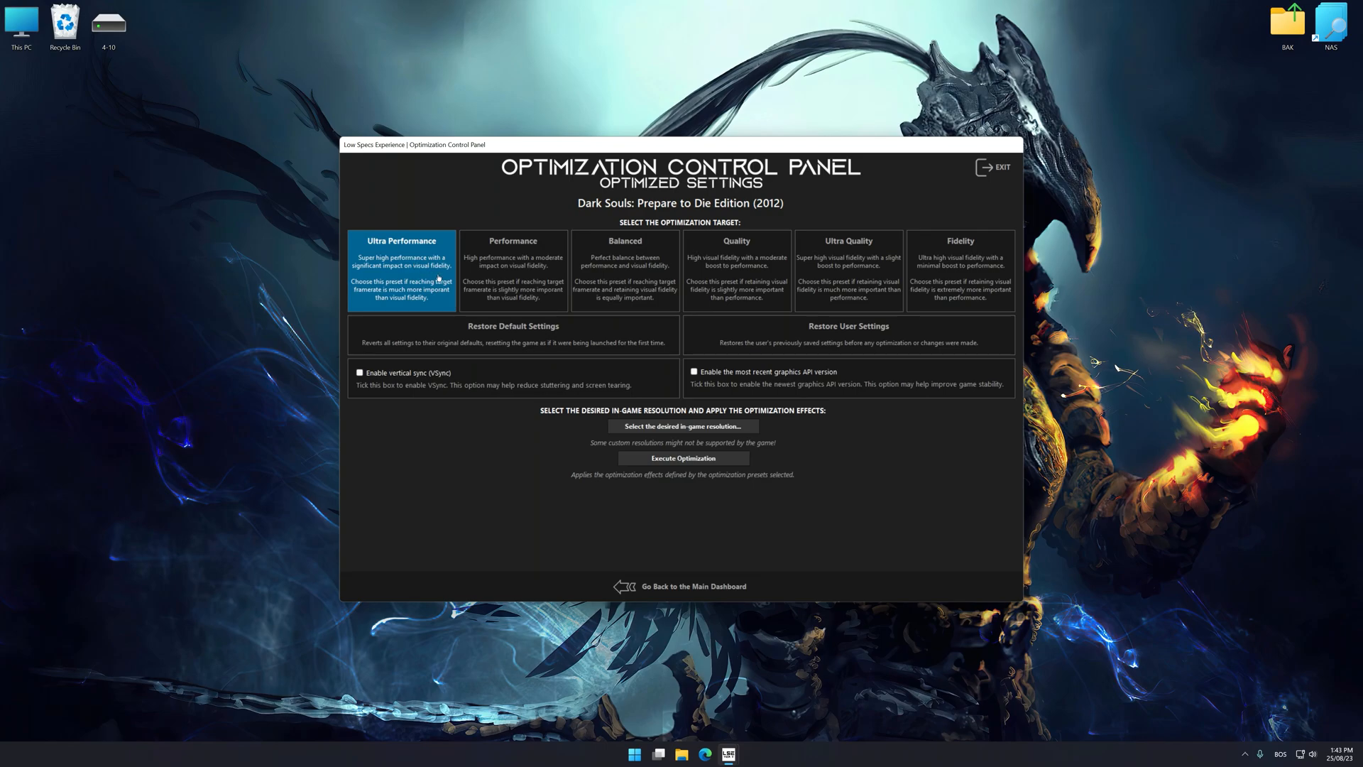
Step: Choose 7680 x 4320 resolution and execute the Ultra Performance optimization
{"action": "left_click", "coordinate": [683, 426]}
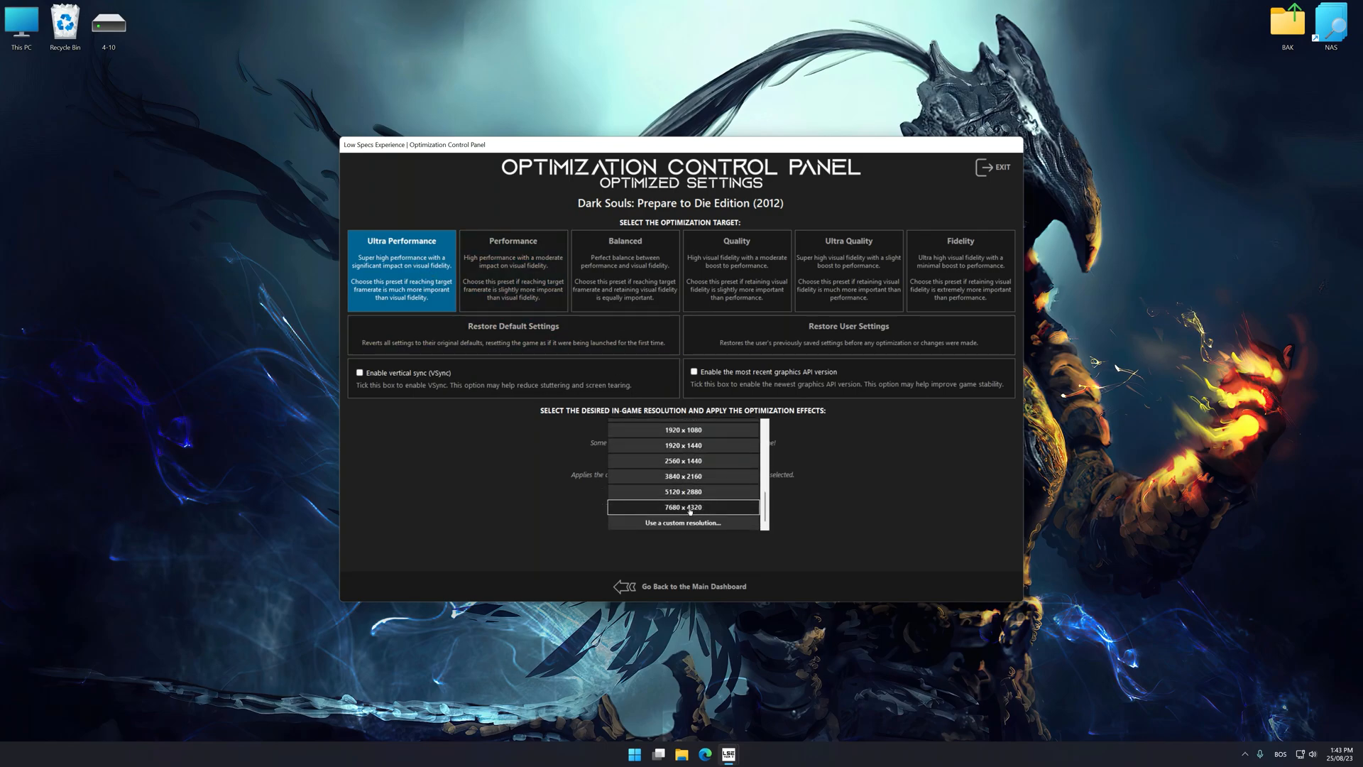
{"action": "left_click", "coordinate": [683, 507]}
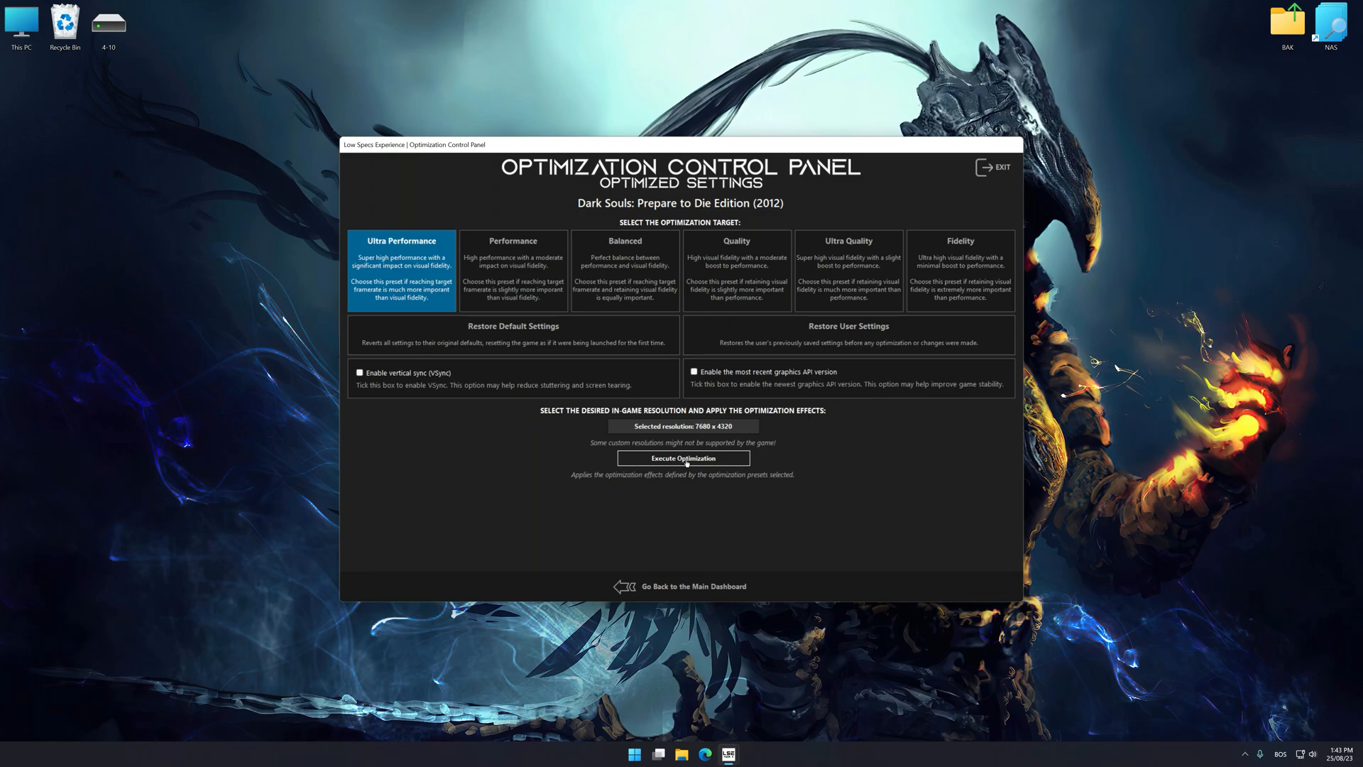
{"action": "left_click", "coordinate": [683, 459]}
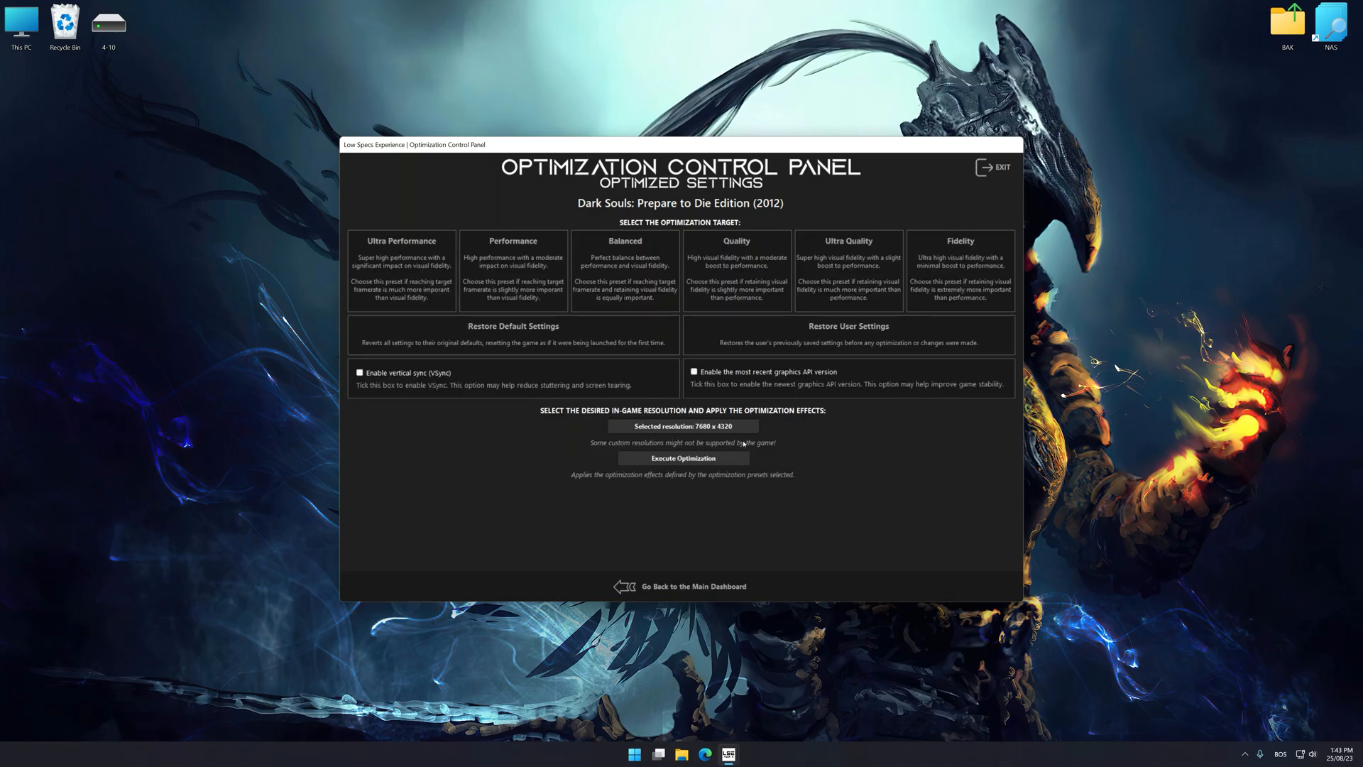
Step: Answer the restore-user-settings prompt and check Dark Souls running at about 60 FPS
{"action": "left_click", "coordinate": [848, 336]}
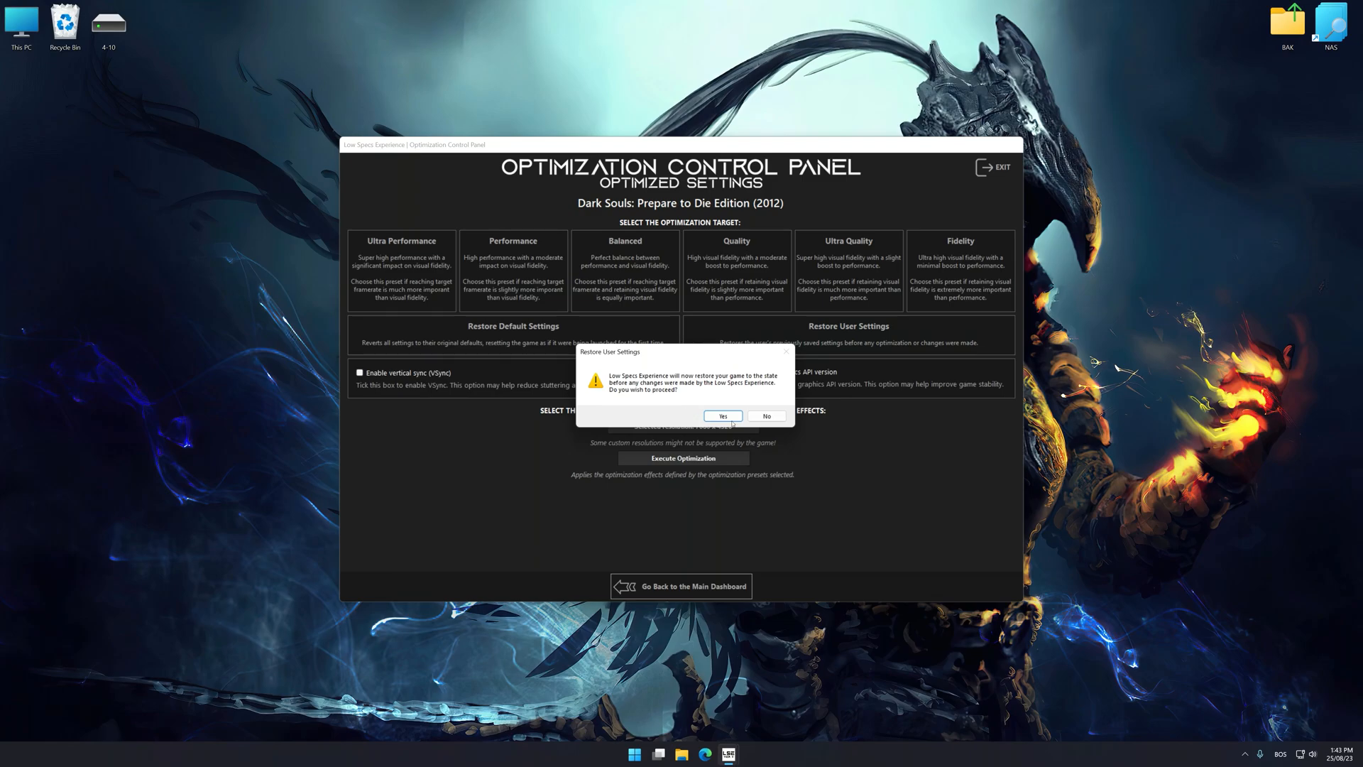
{"action": "left_click", "coordinate": [723, 416]}
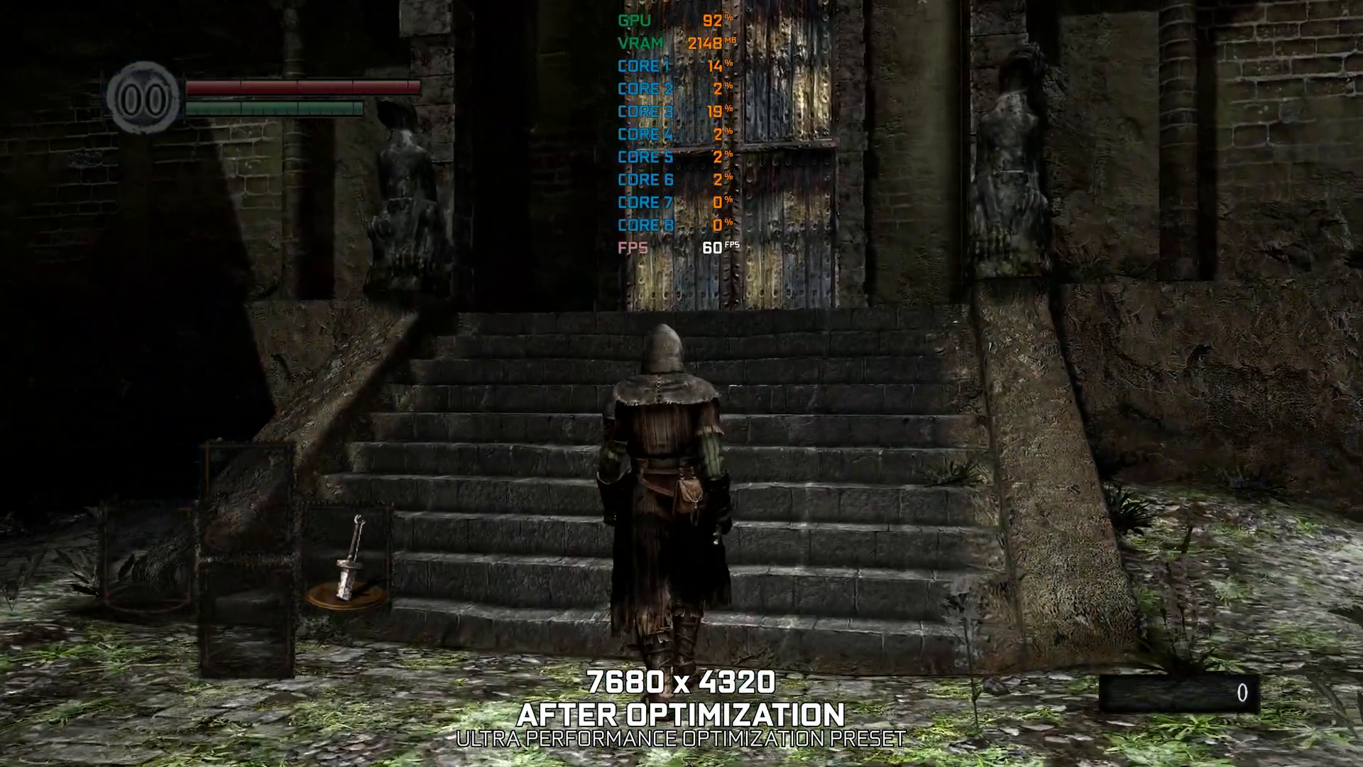
{"action": "key", "text": "w"}
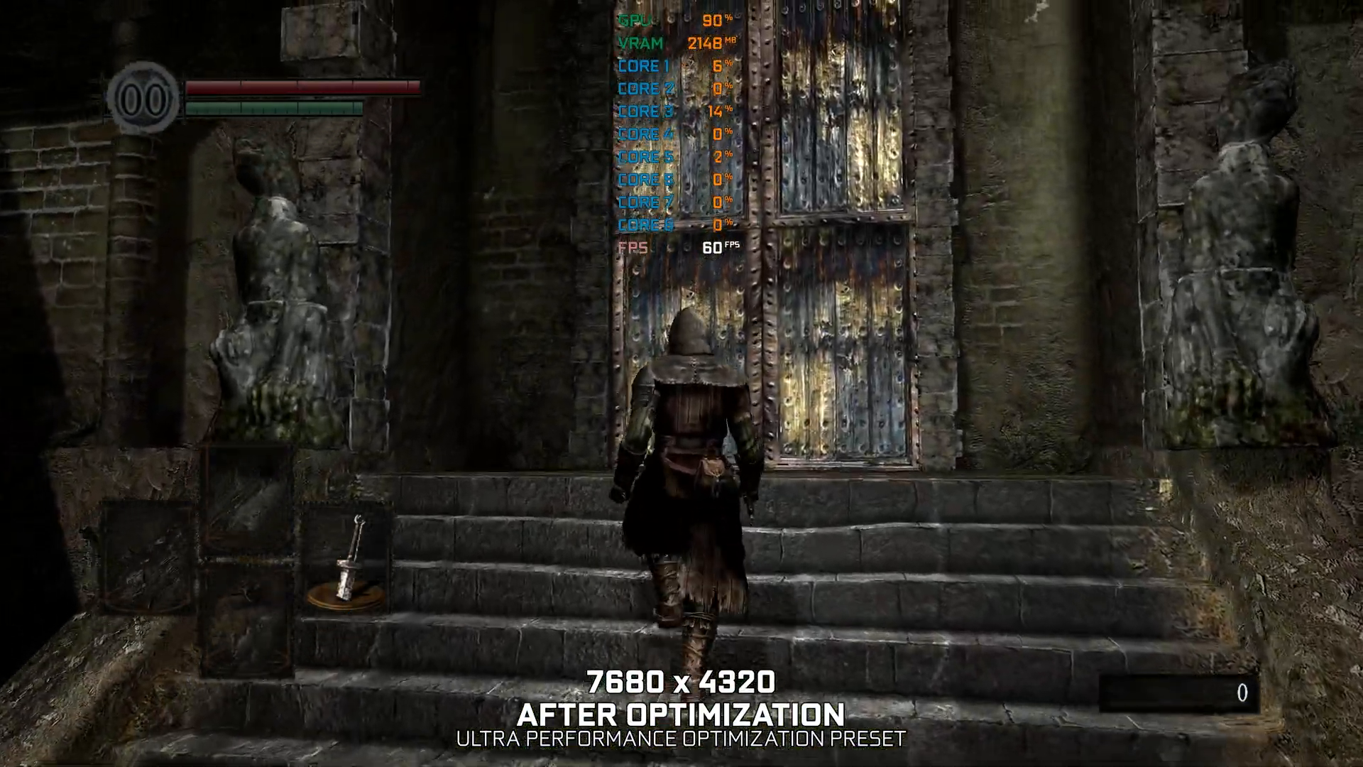